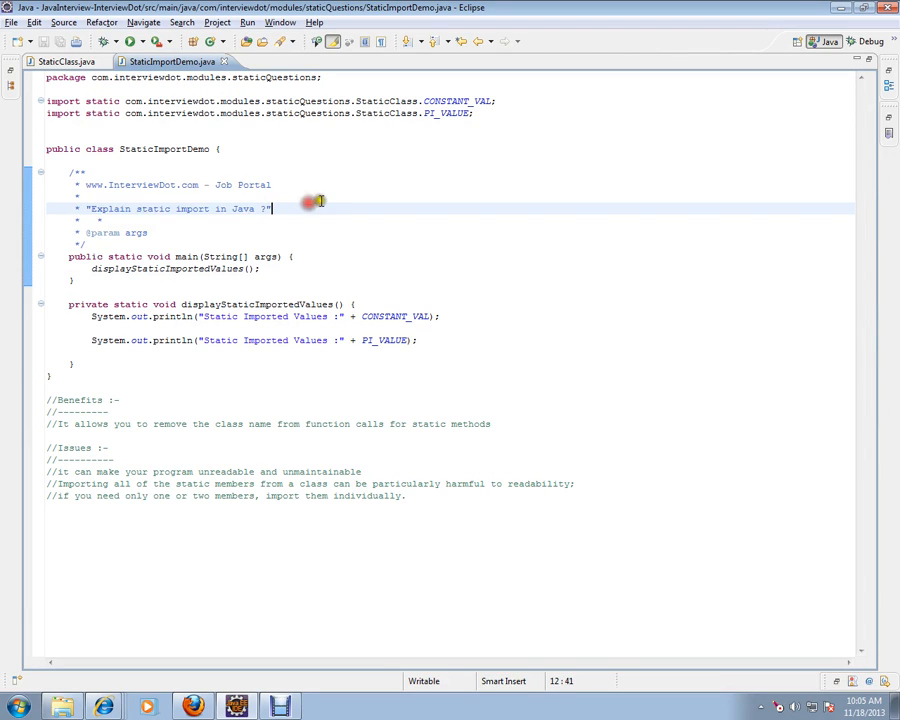
{"action": "mouse_move", "coordinate": [316, 204]}
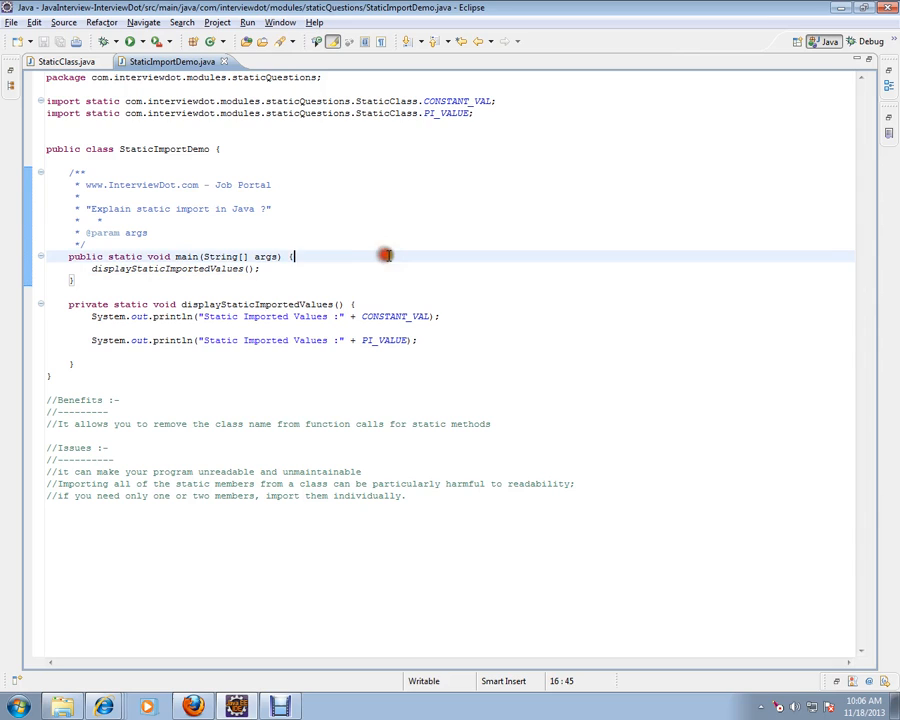
{"action": "mouse_move", "coordinate": [386, 150]}
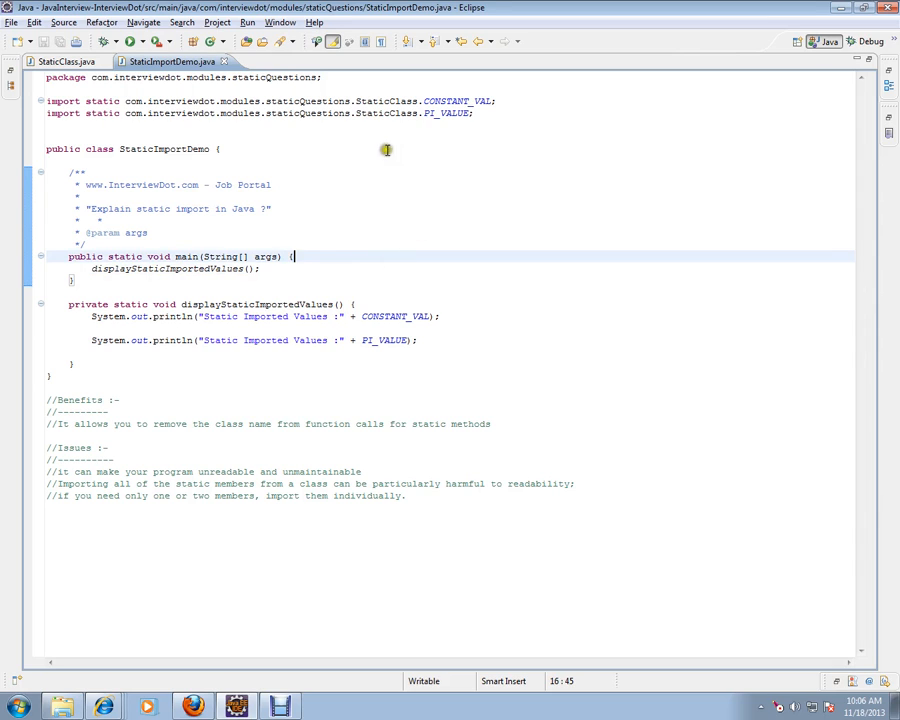
Show StaticClass.java where PI_VALUE and CONSTANT_VAL are defined, highlighting the static import line.
{"action": "left_click_drag", "start_coordinate": [46, 100], "coordinate": [476, 112]}
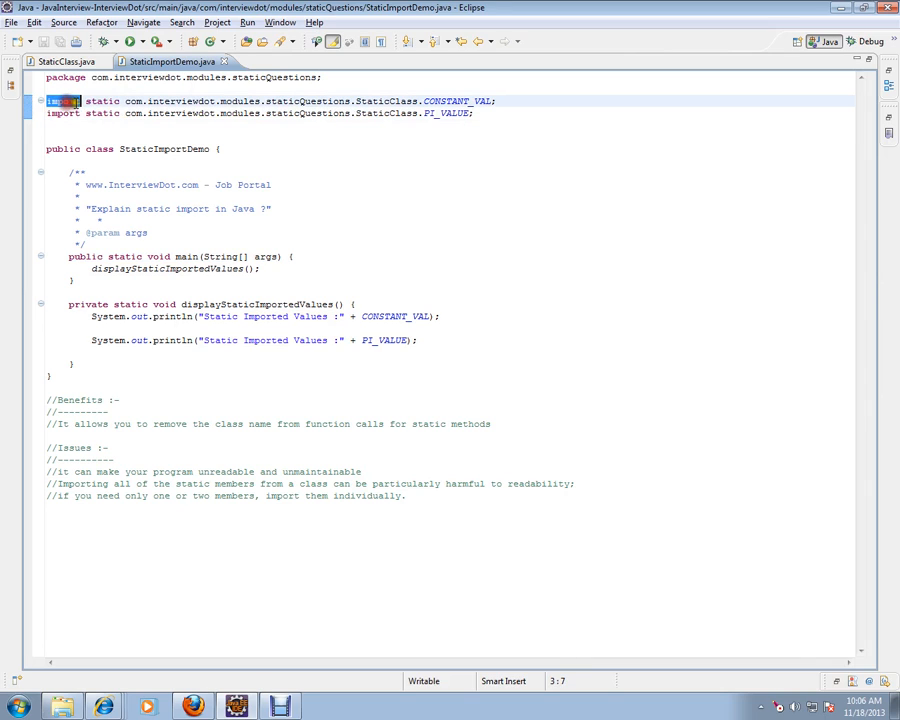
{"action": "left_click", "coordinate": [124, 100]}
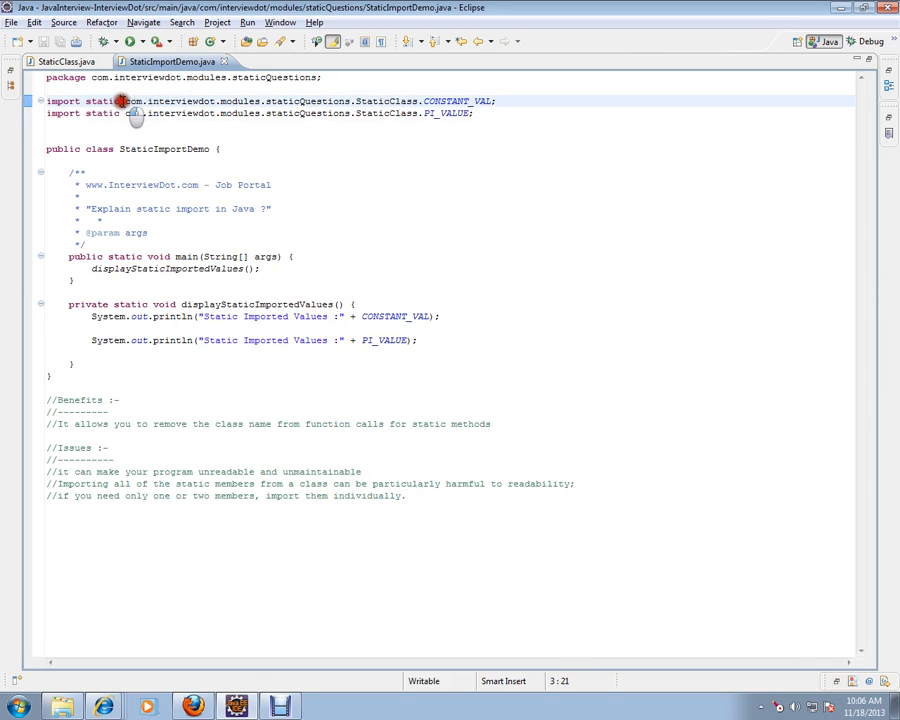
{"action": "left_click_drag", "start_coordinate": [120, 100], "coordinate": [476, 100]}
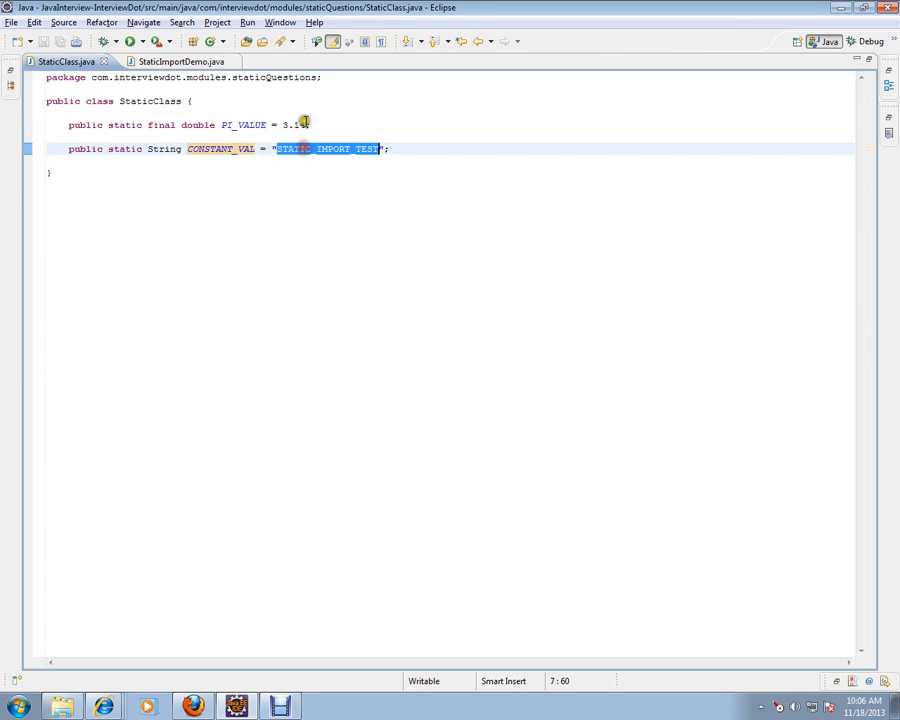
Return to StaticImportDemo.java and point at 'class name' in the Benefits comment.
{"action": "left_click", "coordinate": [288, 124]}
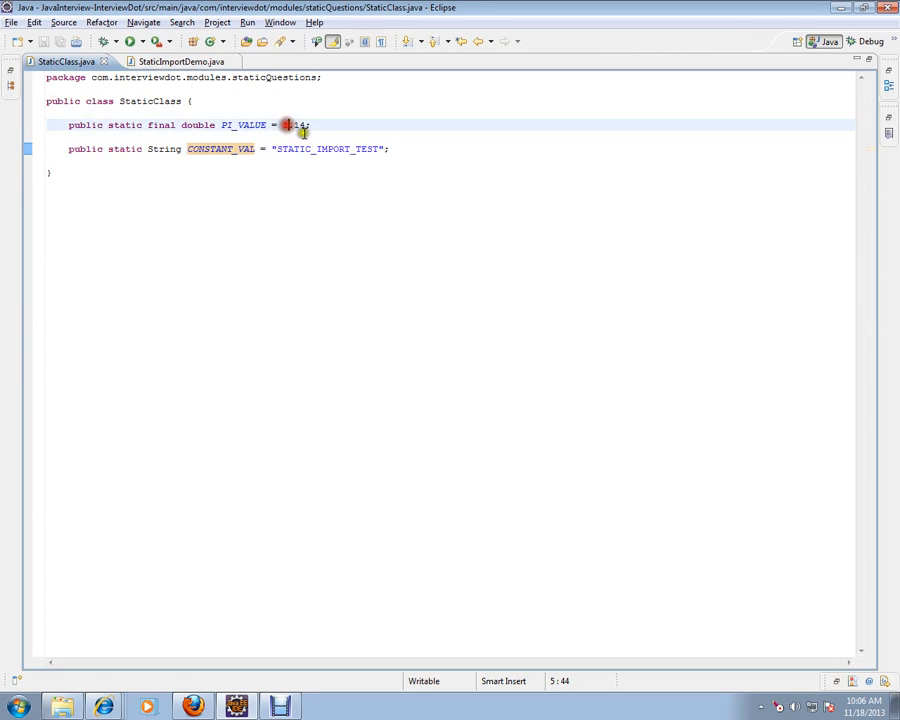
{"action": "left_click", "coordinate": [176, 60]}
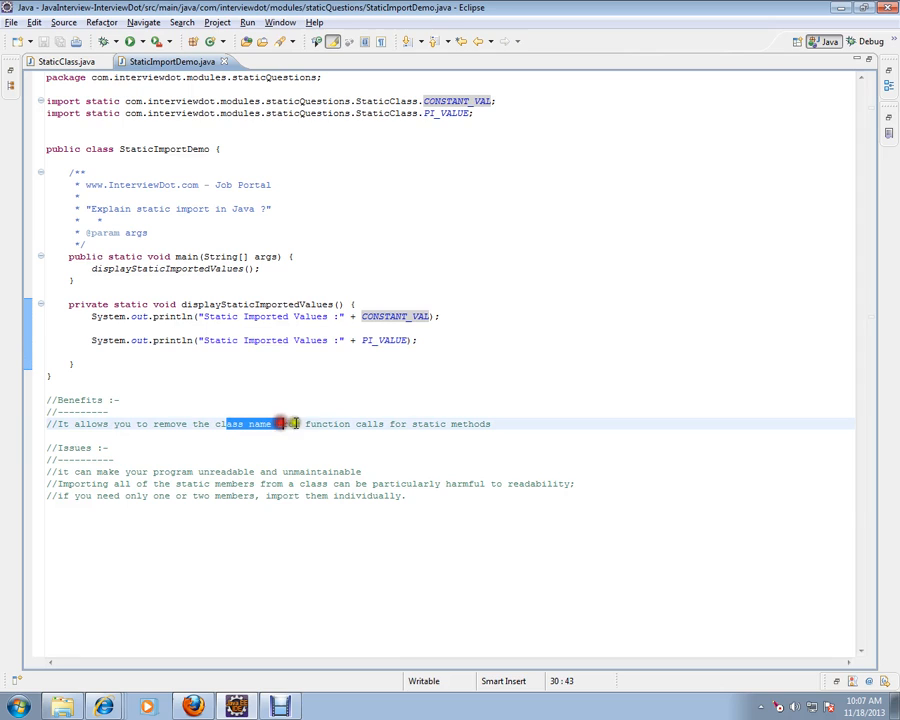
{"action": "left_click_drag", "start_coordinate": [280, 424], "coordinate": [492, 424]}
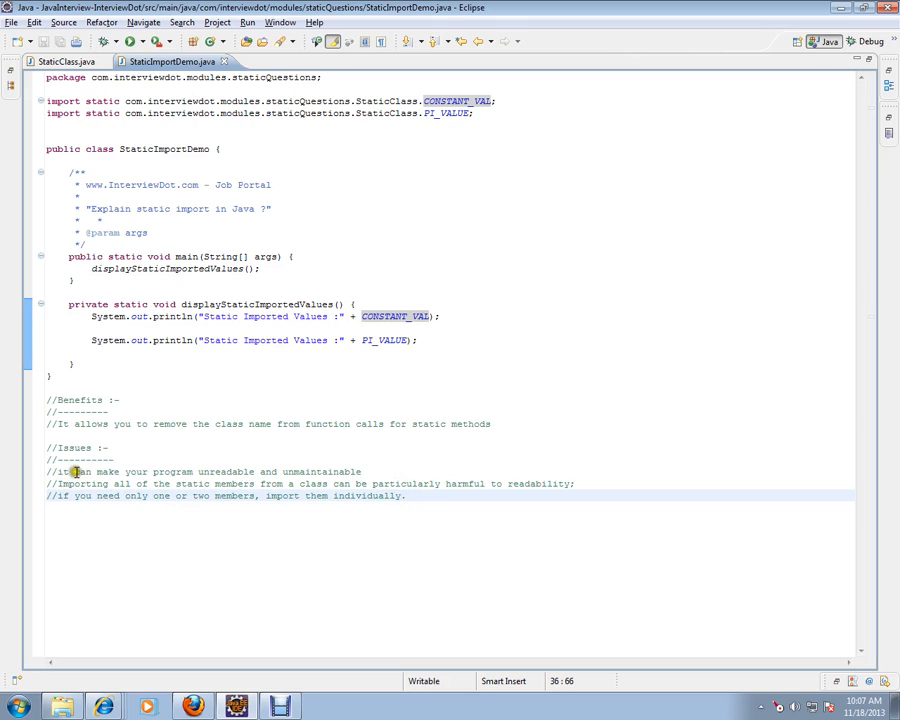
{"action": "double_click", "coordinate": [224, 472]}
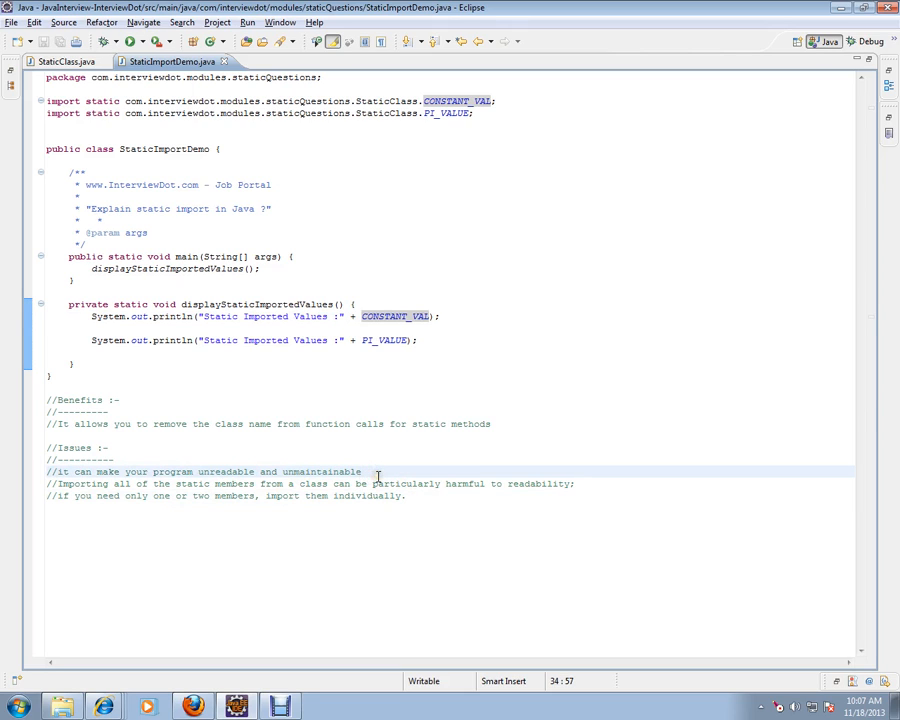
{"action": "left_click", "coordinate": [424, 496]}
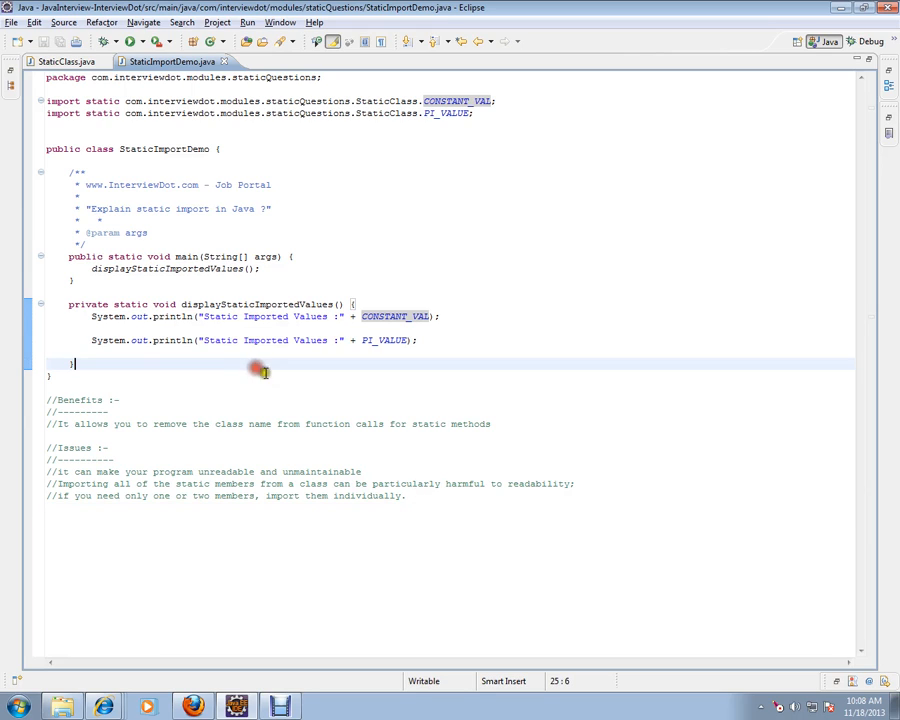
{"action": "mouse_move", "coordinate": [280, 400]}
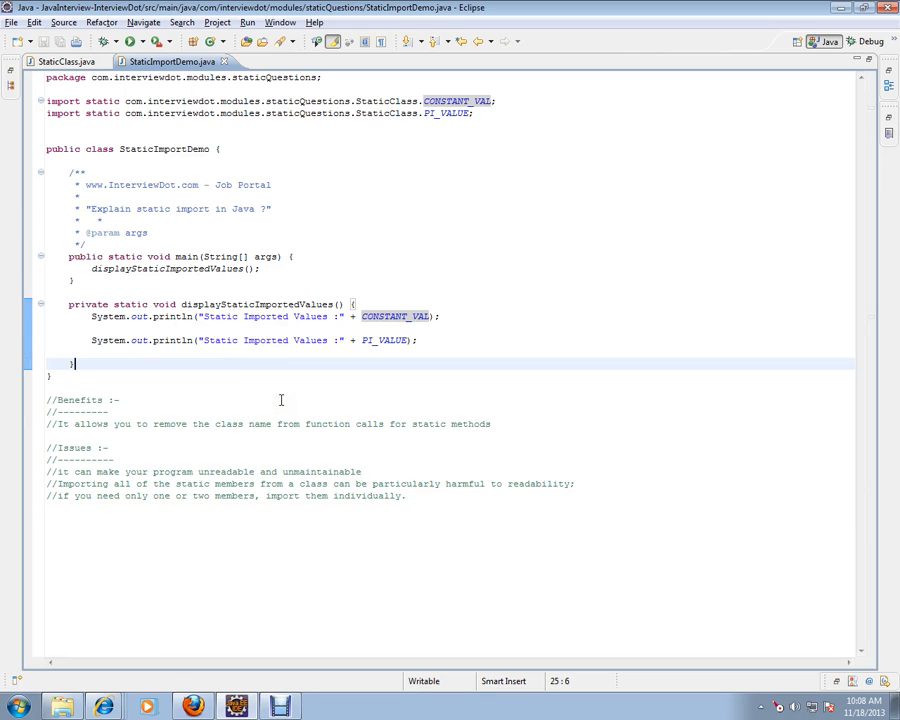